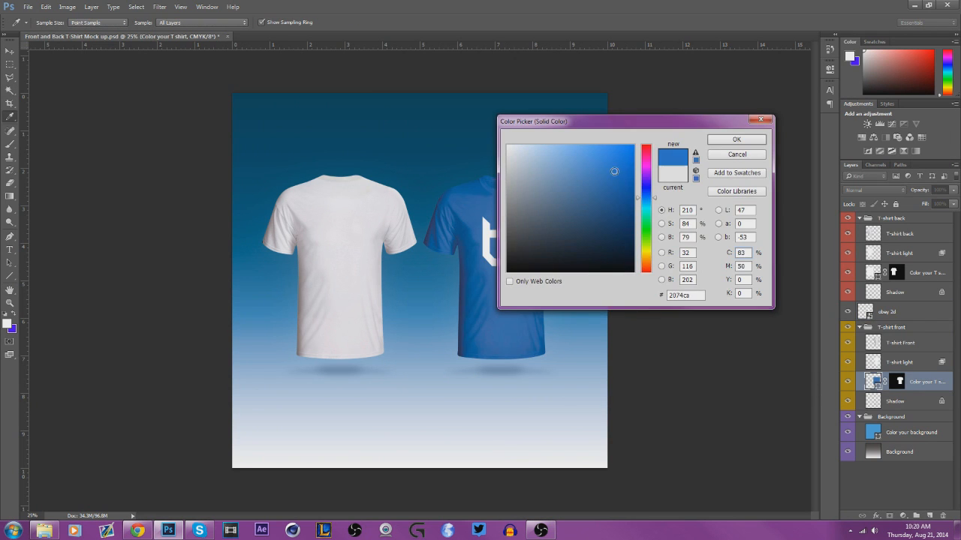
# - Confirm the medium blue colour chosen for the shirt fill in the Color Picker
pyautogui.click(736, 138)
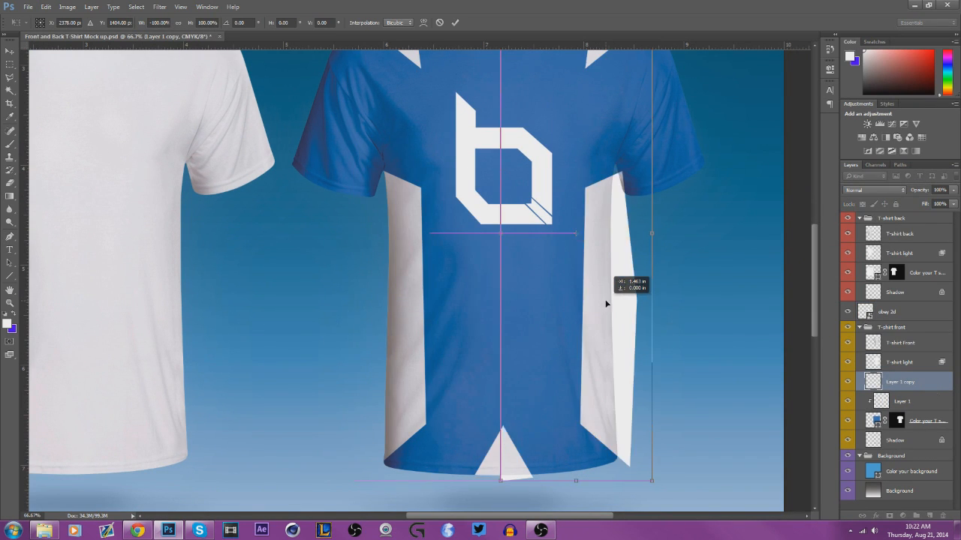
# - Stretch the duplicated white panel to run along the shirt's right side below the sleeve
pyautogui.moveTo(607, 303); pyautogui.dragTo(594, 307)
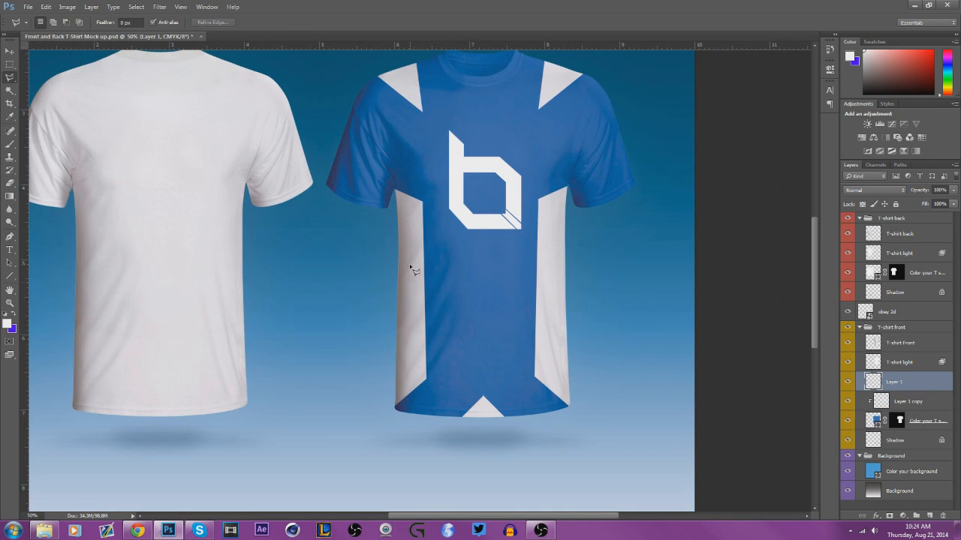
# - Select a small rectangular area on the left white panel with the marquee
pyautogui.moveTo(411, 254); pyautogui.dragTo(456, 284)
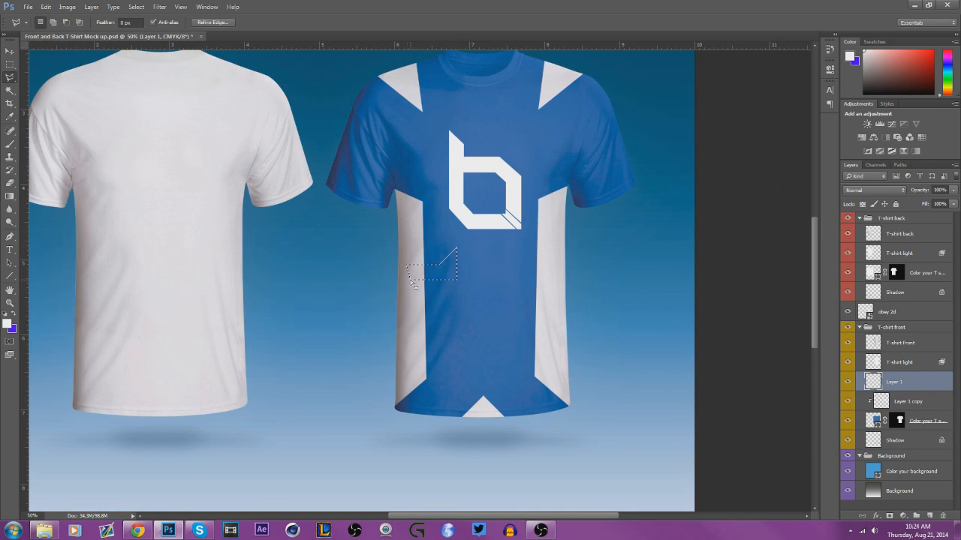